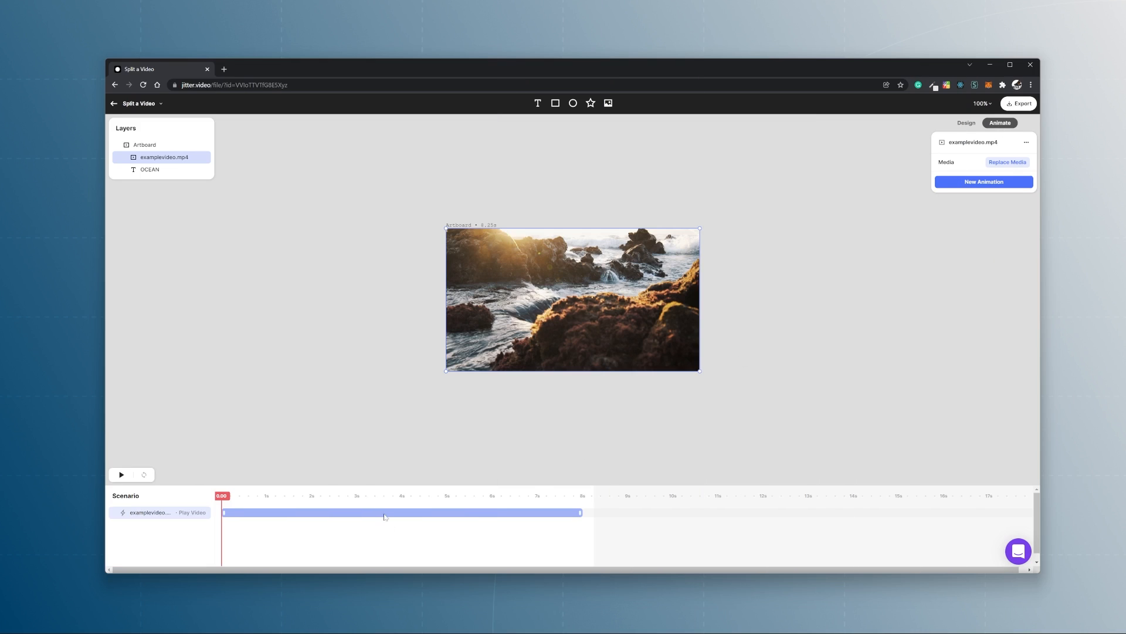
Duplicate the ocean video's Play Video animation to get a second 0–8 s playback track
{"action": "left_click", "coordinate": [401, 513]}
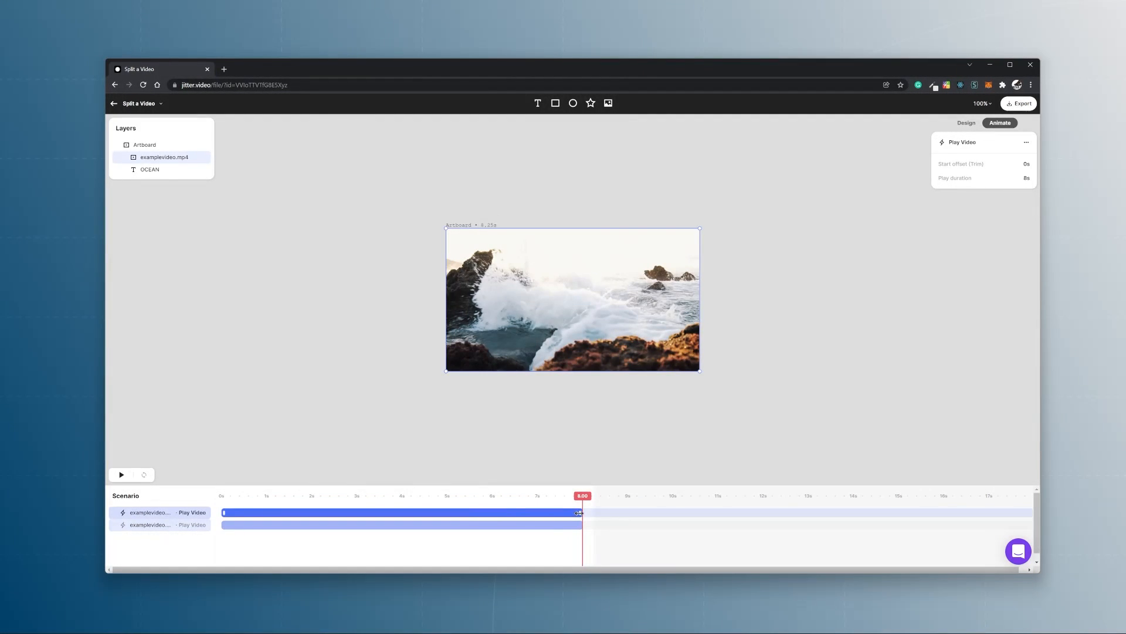
Trim the first ocean clip to 0–2 s and offset the second clip to start at 2 s
{"action": "left_click_drag", "start_coordinate": [578, 513], "coordinate": [309, 512]}
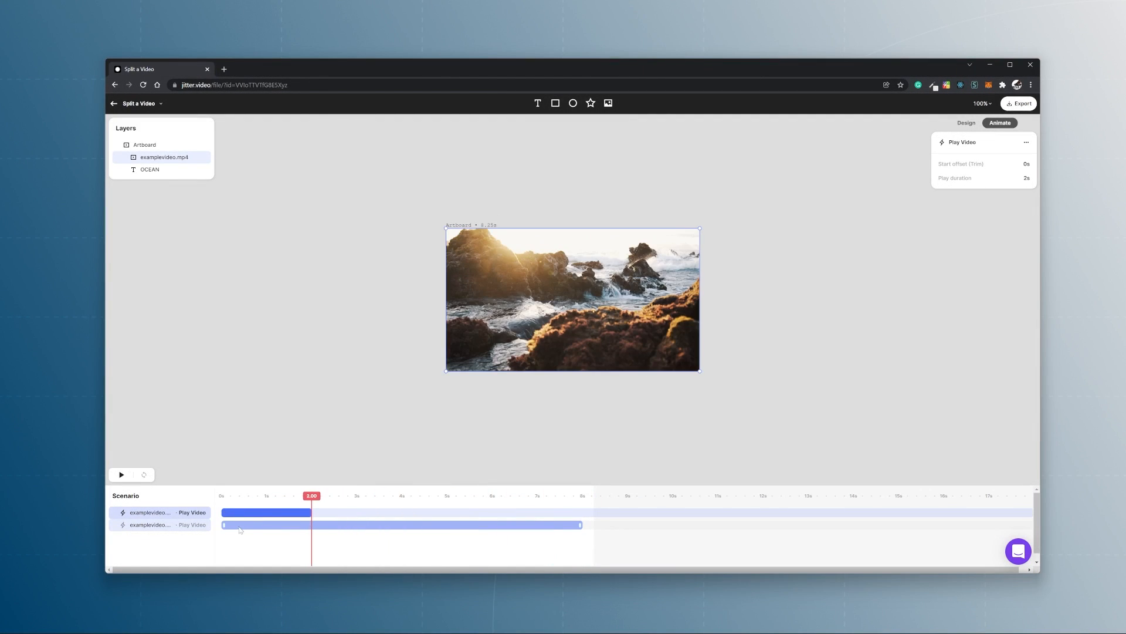
{"action": "left_click_drag", "start_coordinate": [224, 524], "coordinate": [312, 525]}
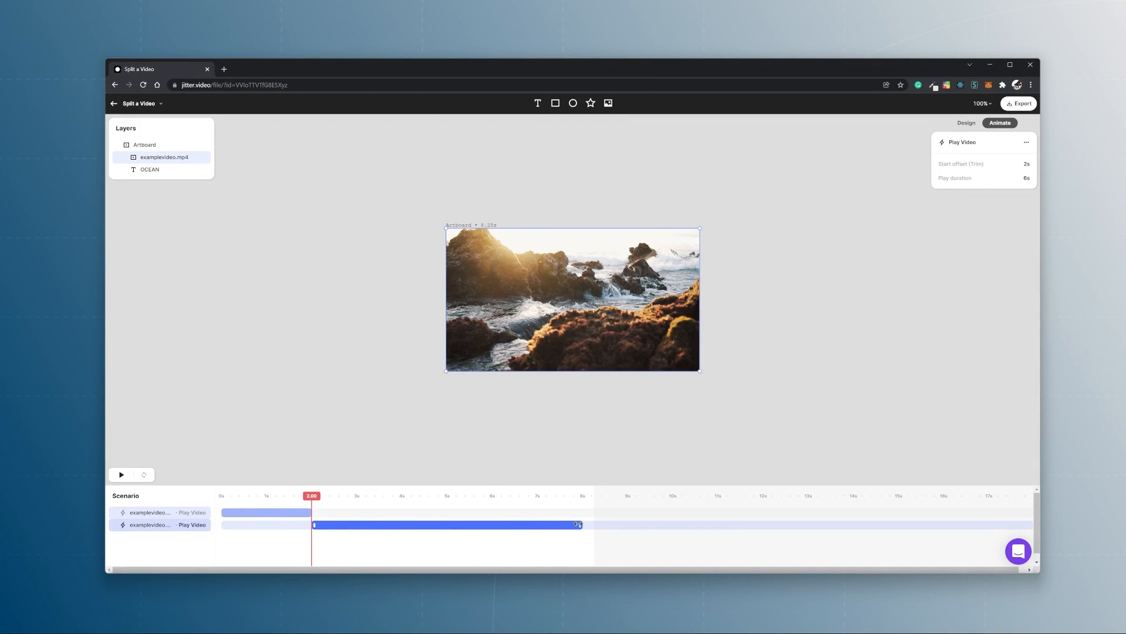
{"action": "left_click_drag", "start_coordinate": [578, 525], "coordinate": [406, 524]}
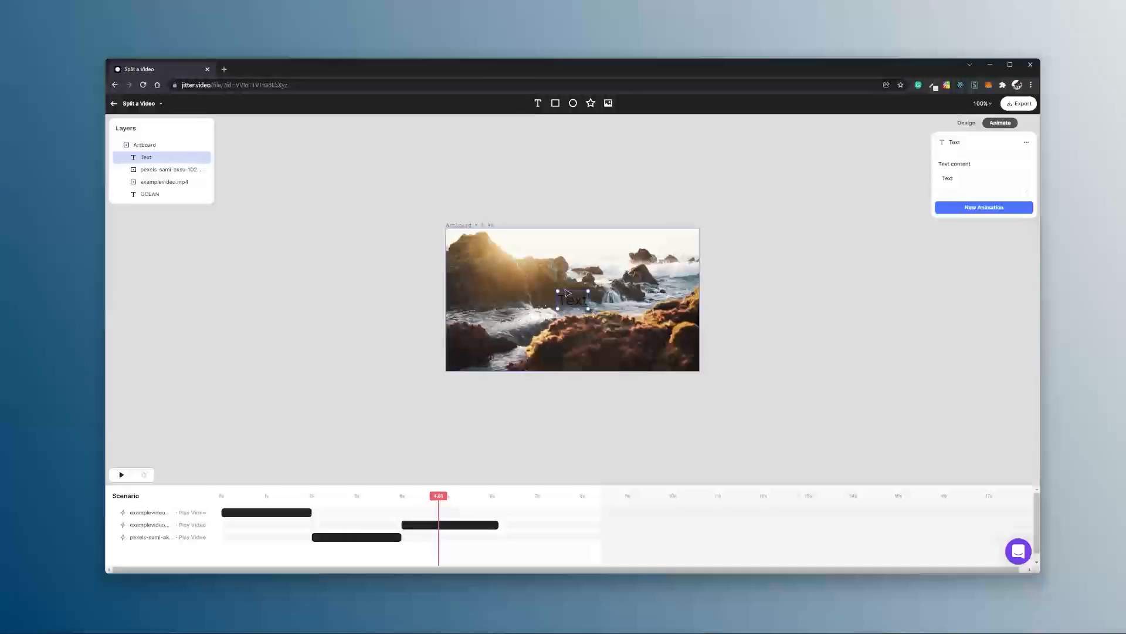
Add a text layer over the seagull clip and enter the title DESIGN
{"action": "type", "text": "DESIGN"}
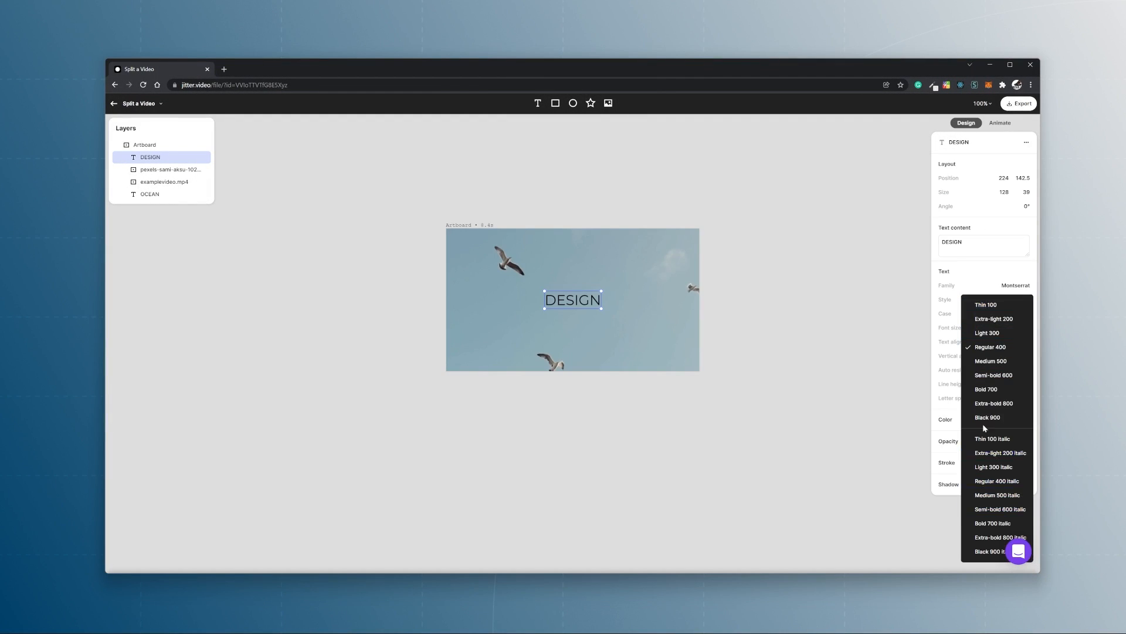
Set the DESIGN title to Black 900 weight with a Fade in, and preview the sequence
{"action": "left_click", "coordinate": [998, 122]}
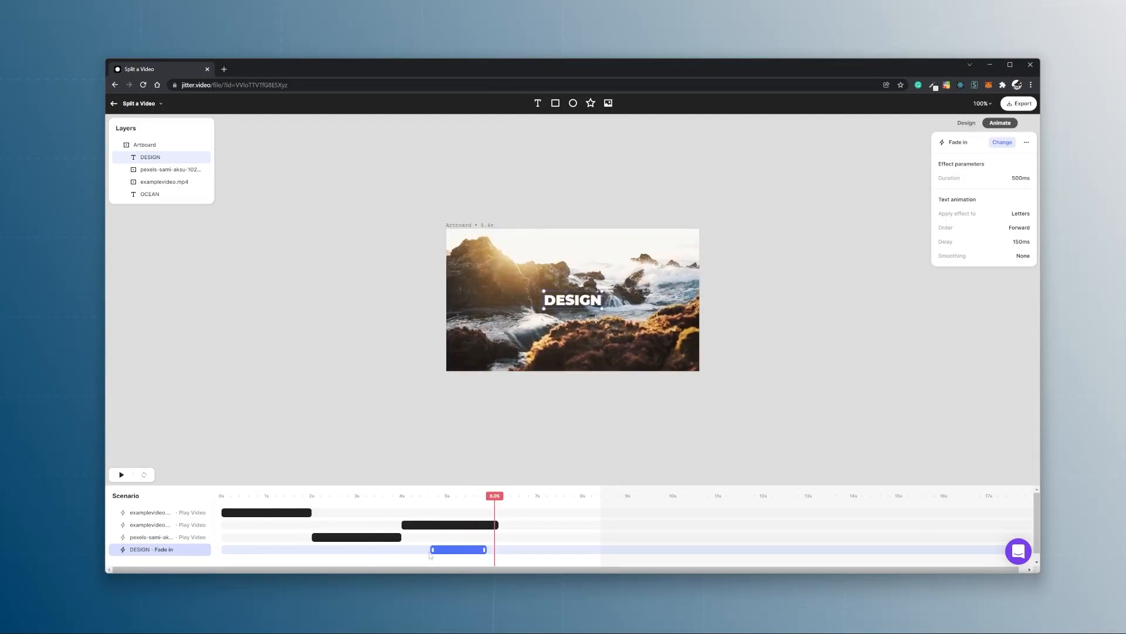
{"action": "left_click", "coordinate": [121, 474]}
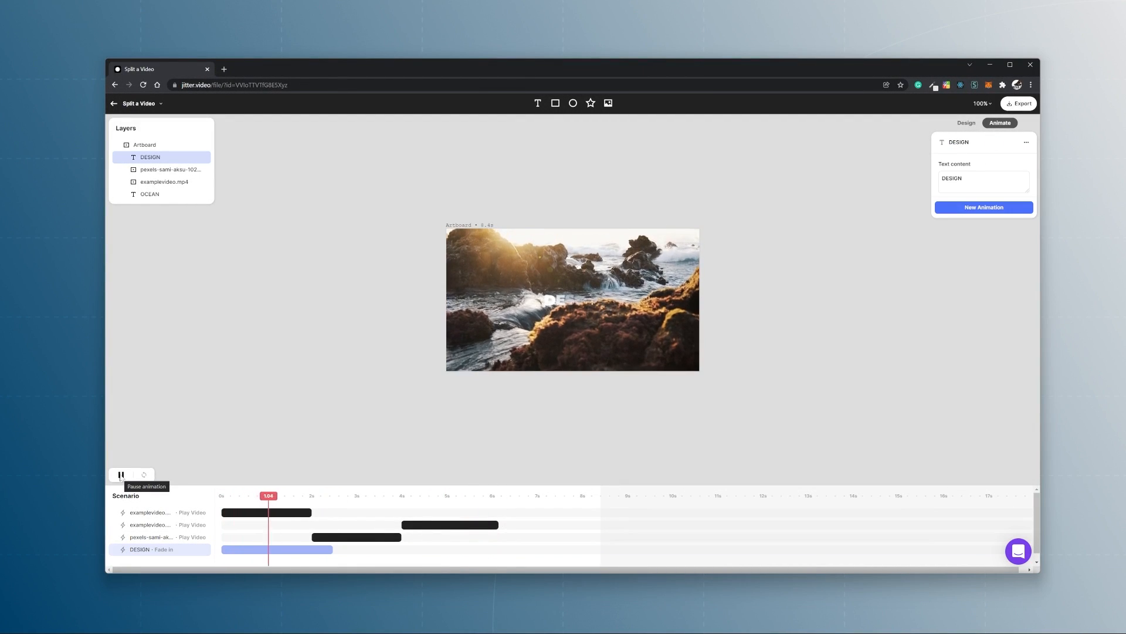